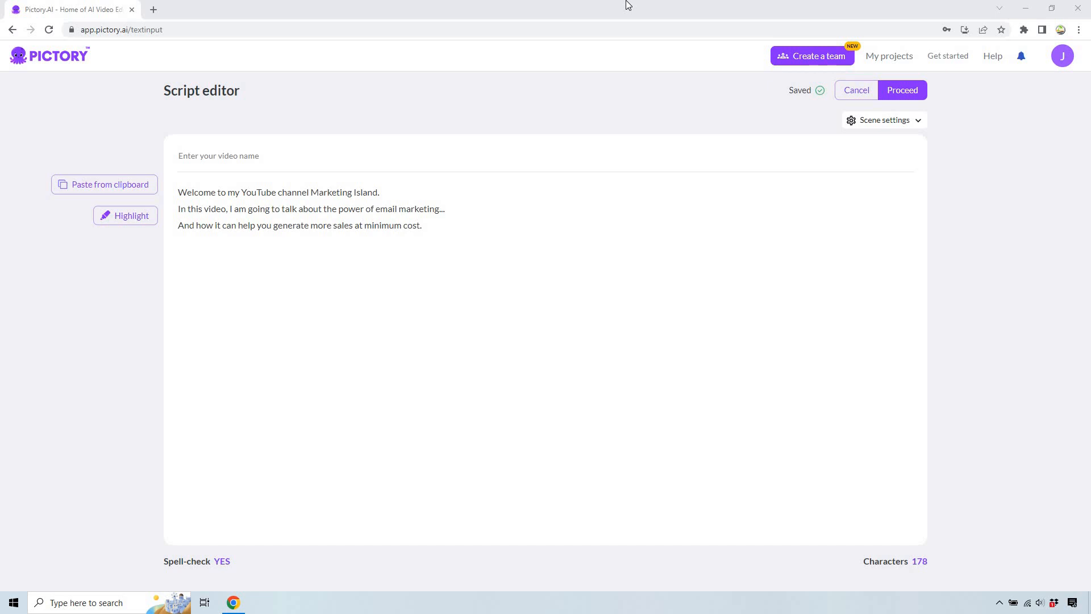
{"action": "mouse_move", "coordinate": [525, 223]}
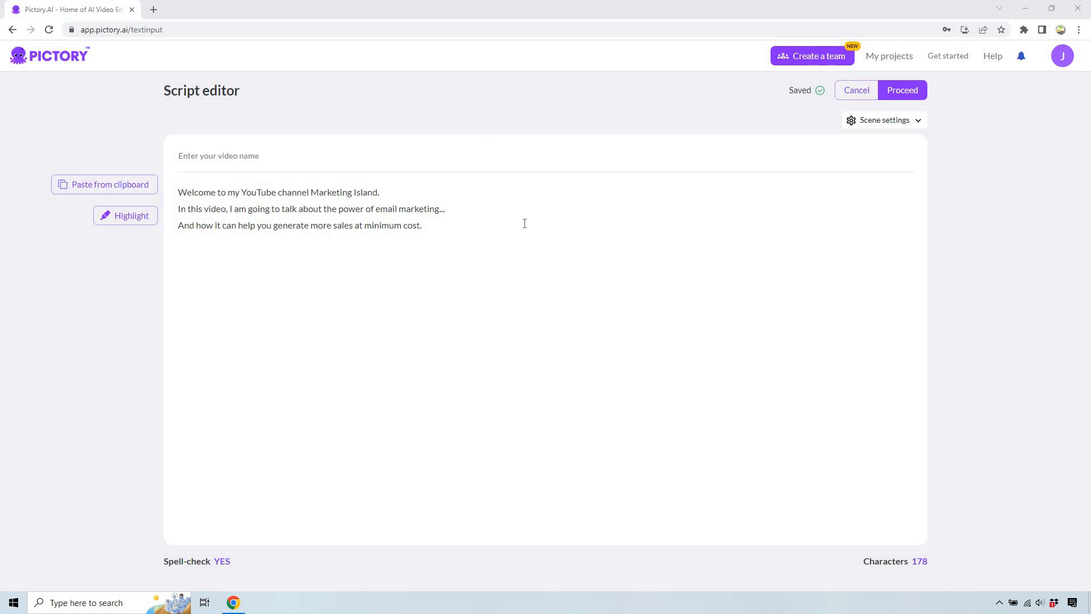
{"action": "mouse_move", "coordinate": [507, 226]}
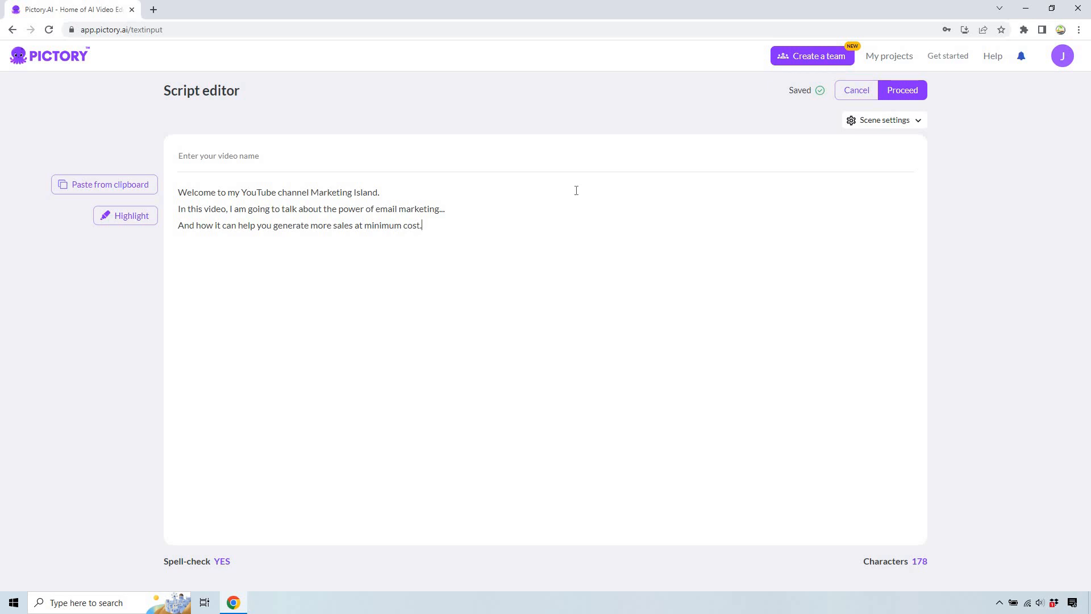
Proceed from the finished script to the template library.
{"action": "left_click", "coordinate": [902, 90]}
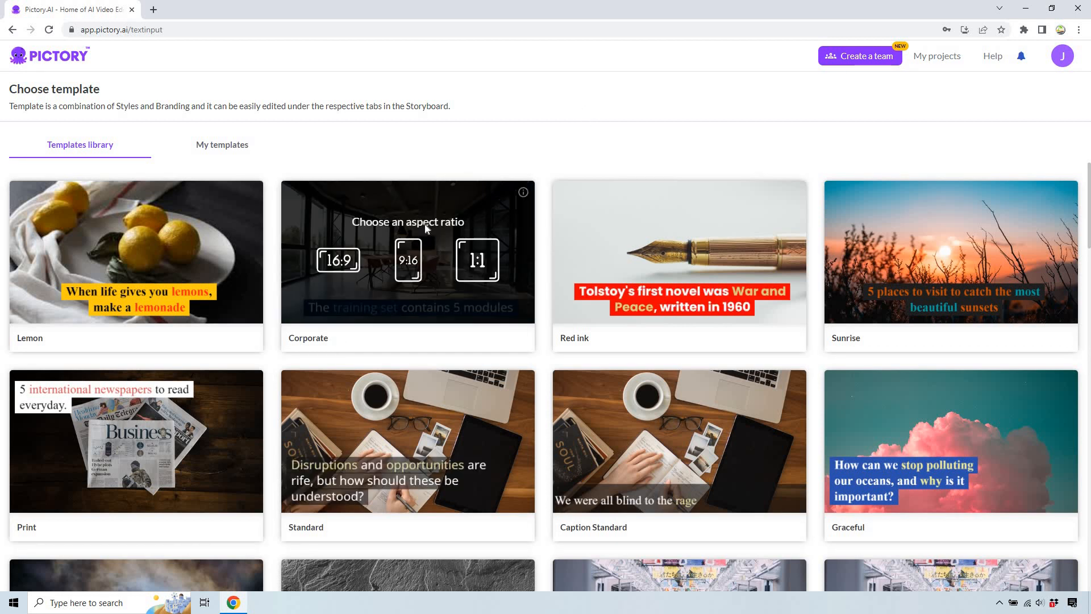
{"action": "mouse_move", "coordinate": [609, 239]}
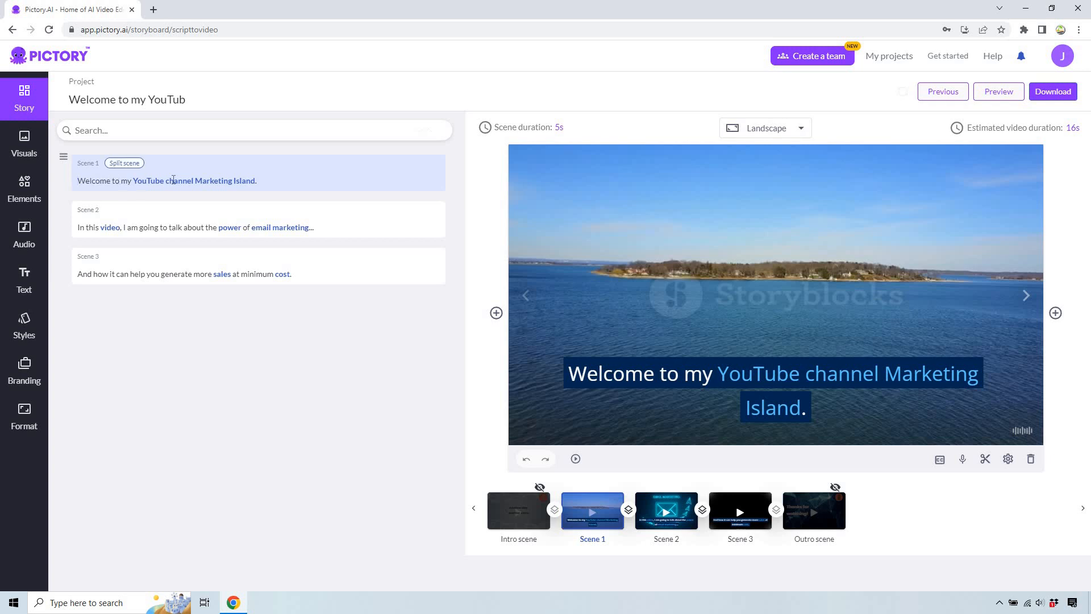
{"action": "mouse_move", "coordinate": [391, 191]}
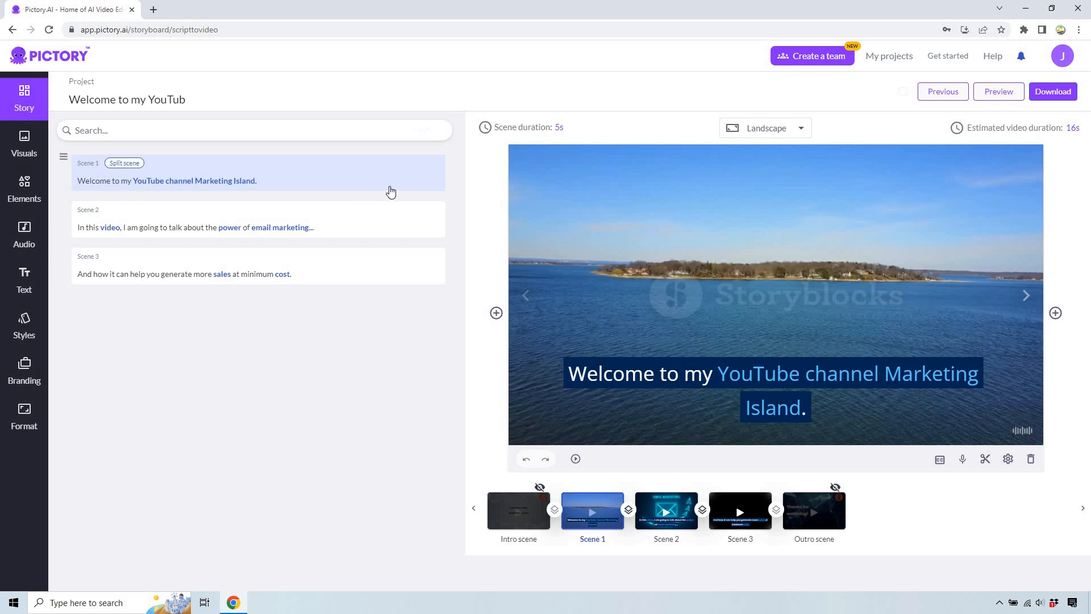
Insert the word "called" into scene 1's caption, glance at scene 2 and return to scene 1.
{"action": "type", "text": "called"}
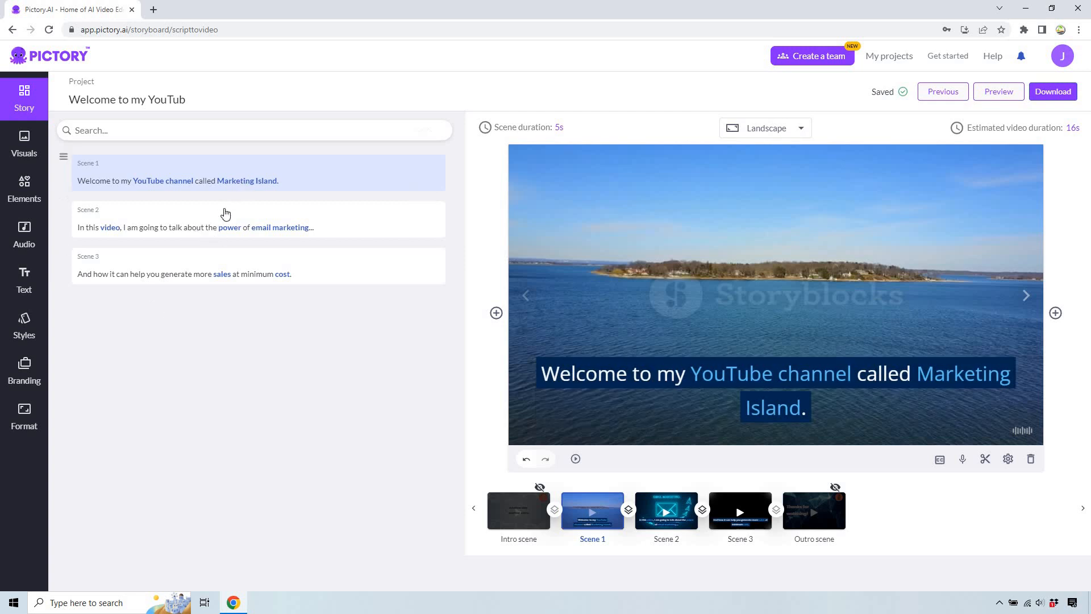
{"action": "left_click", "coordinate": [227, 220]}
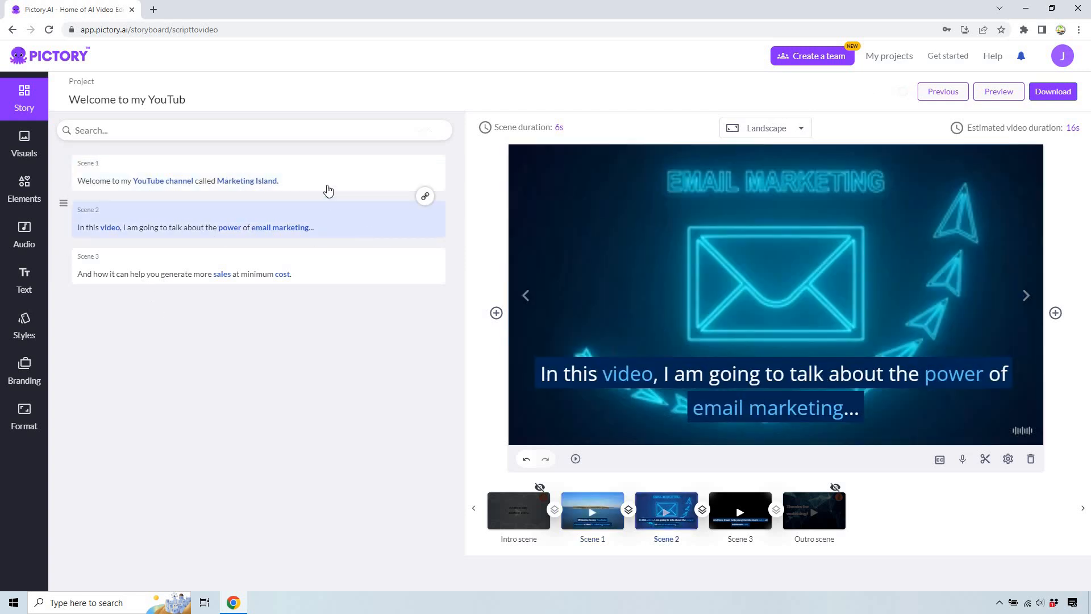
{"action": "left_click", "coordinate": [592, 511]}
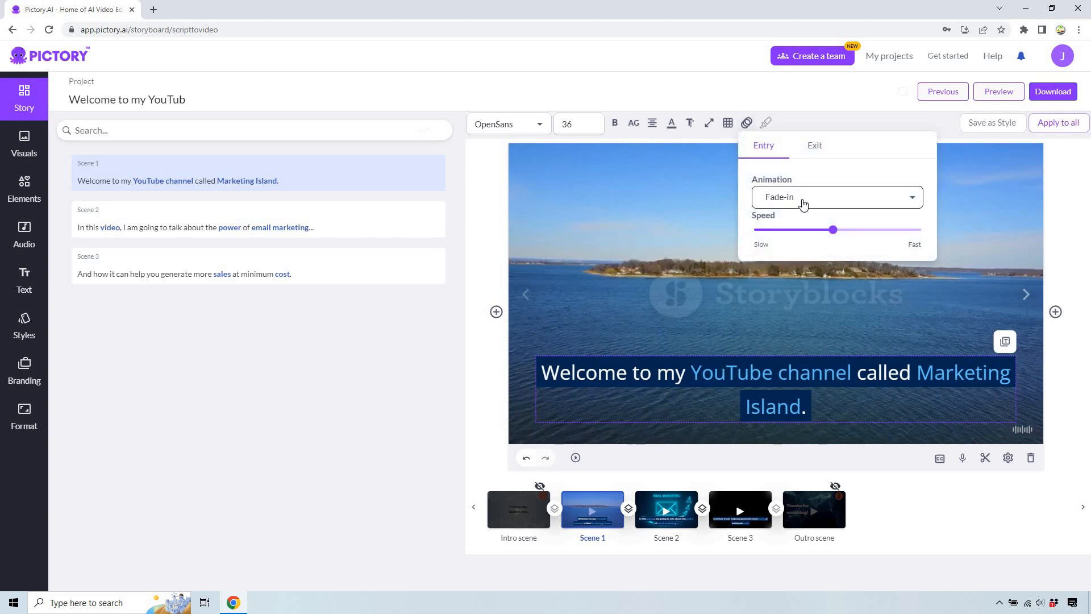
Pick a new entry animation for the caption, check its Fade-out exit and return to entry settings.
{"action": "left_click", "coordinate": [836, 197]}
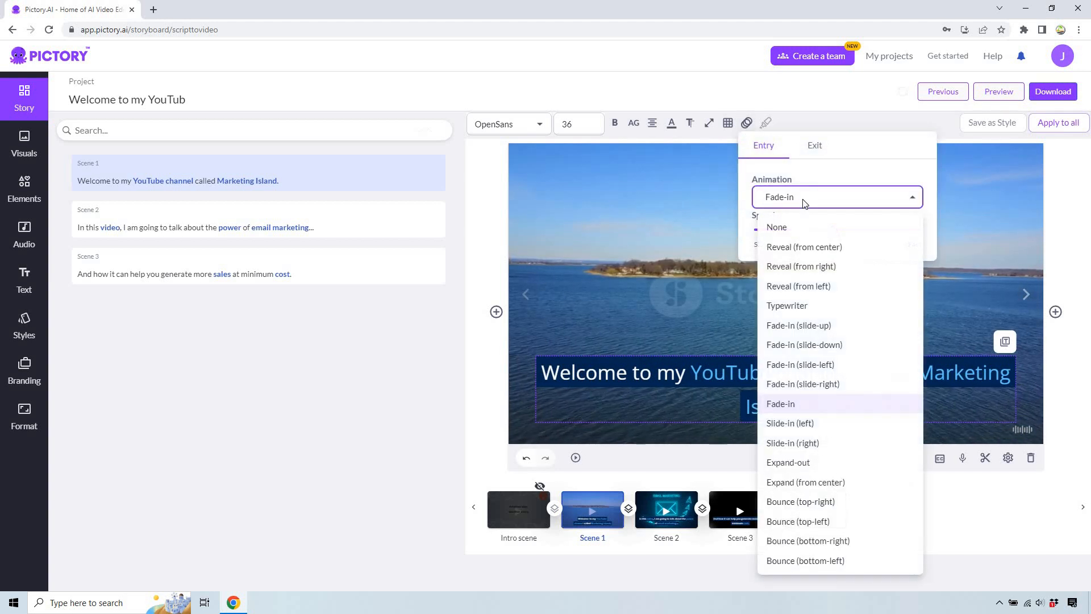
{"action": "mouse_move", "coordinate": [813, 266]}
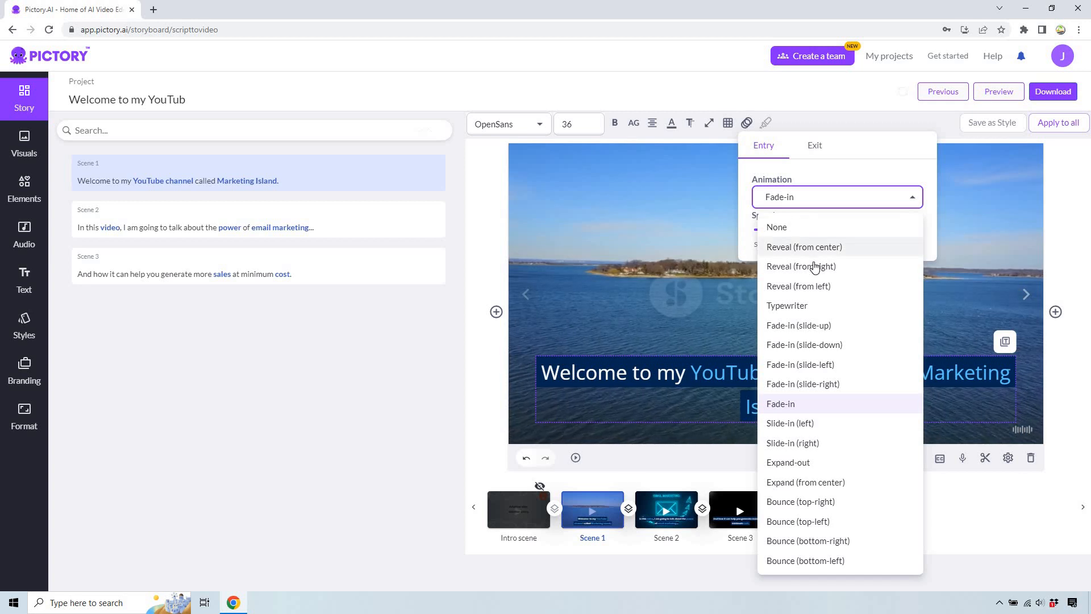
{"action": "mouse_move", "coordinate": [808, 396]}
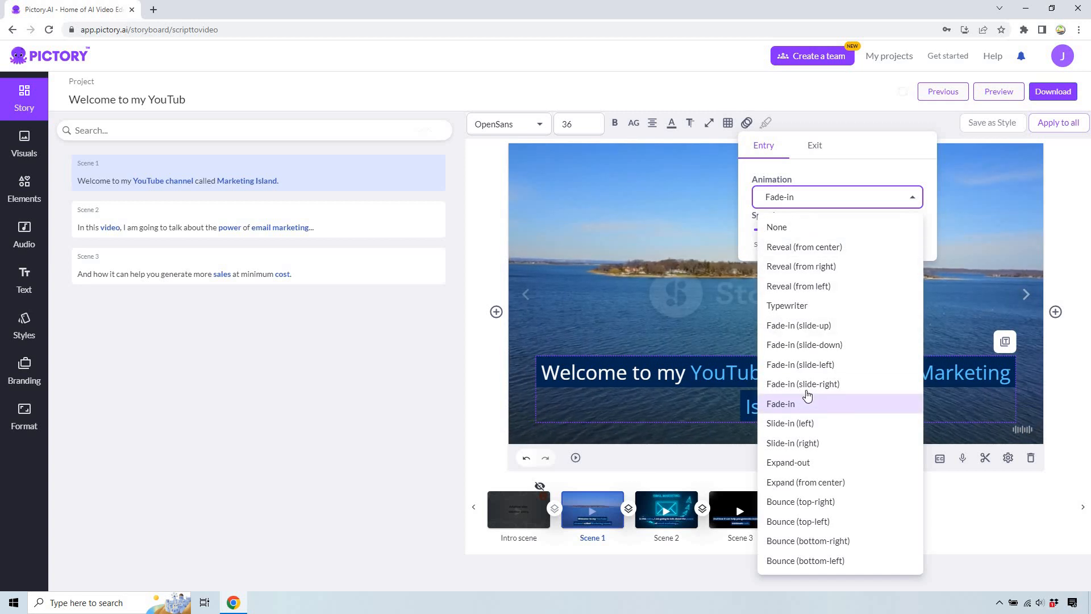
{"action": "mouse_move", "coordinate": [795, 427]}
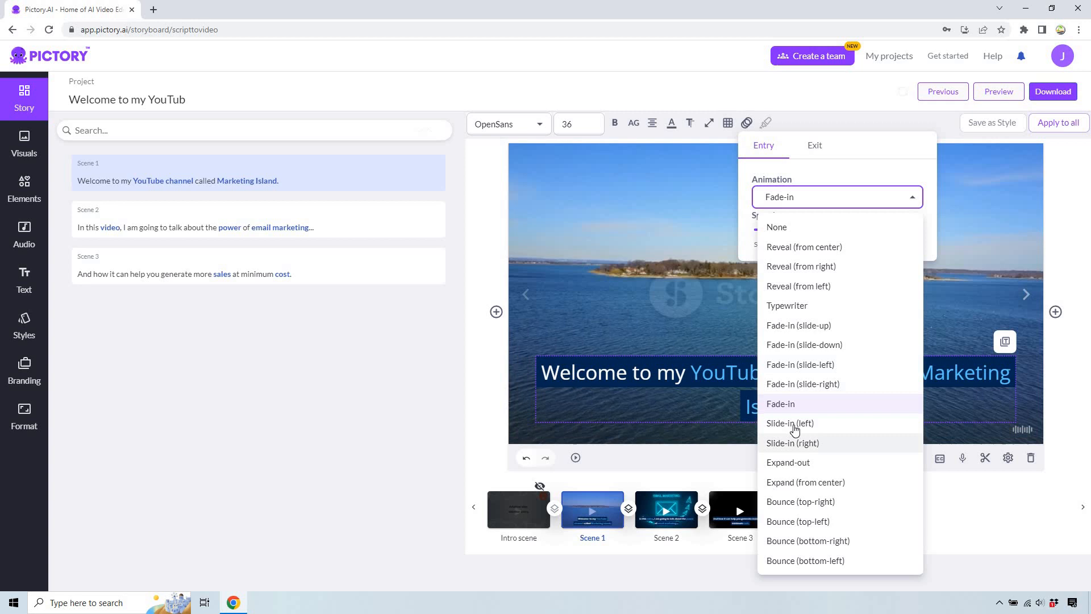
{"action": "left_click", "coordinate": [781, 403]}
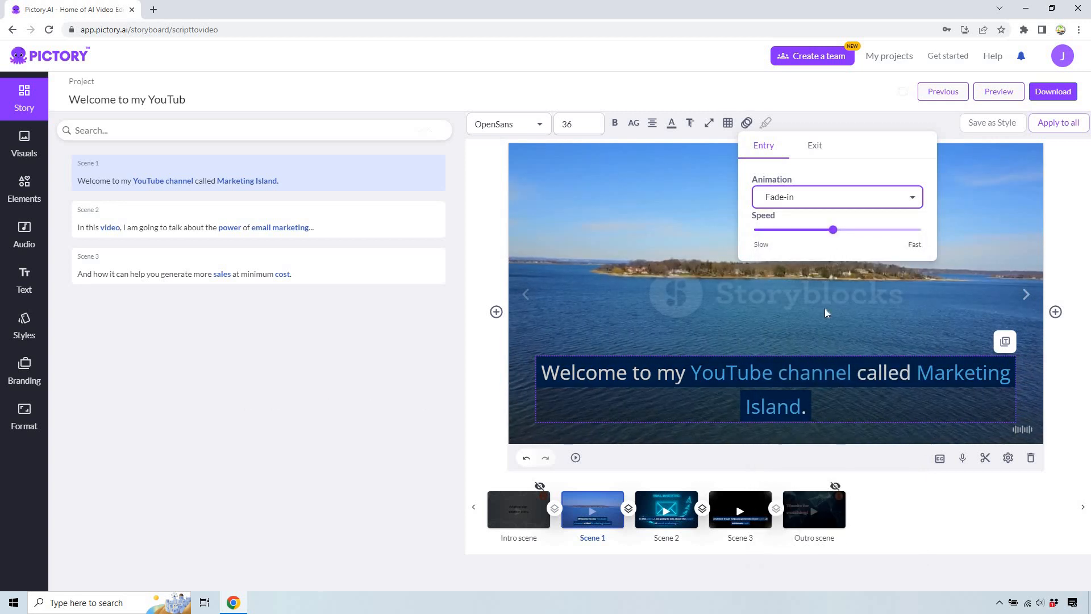
{"action": "left_click", "coordinate": [745, 123]}
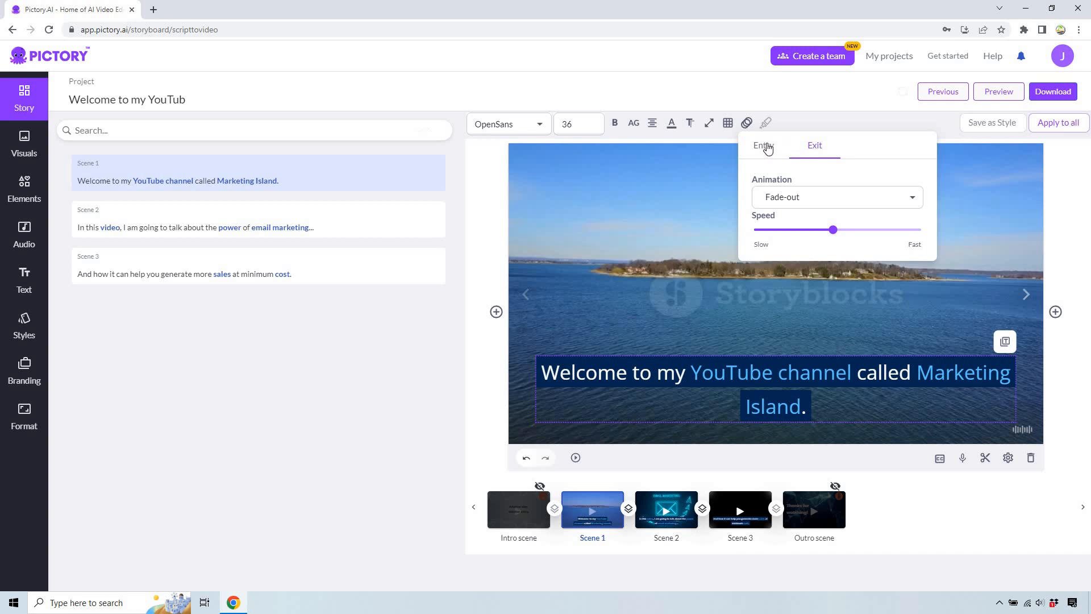
{"action": "left_click", "coordinate": [352, 391]}
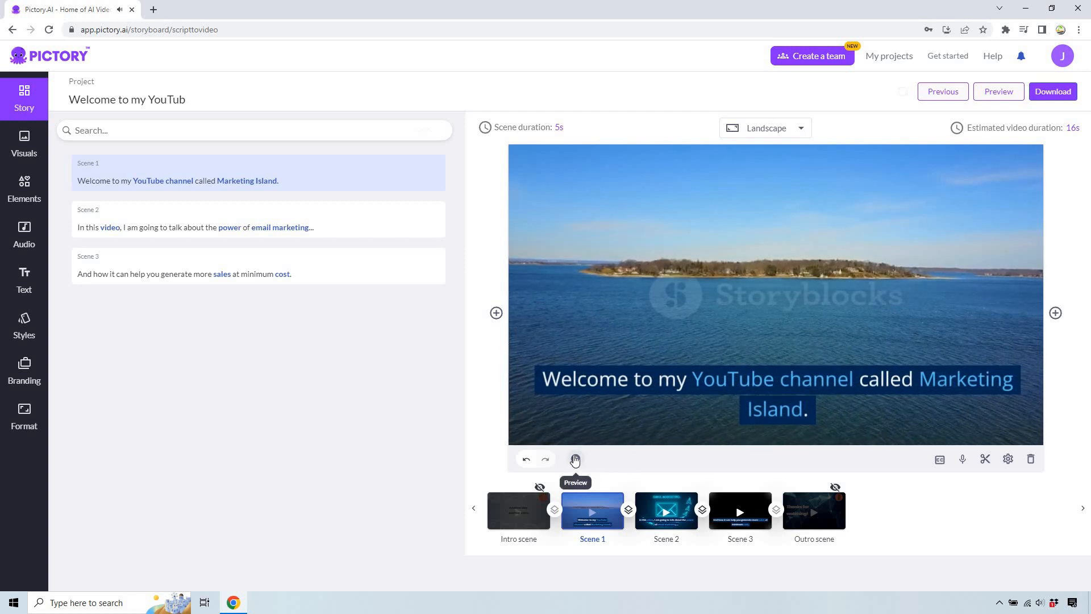
Preview scene 1 and reopen the caption's animation settings with Slide-in (left) entry.
{"action": "left_click", "coordinate": [575, 459]}
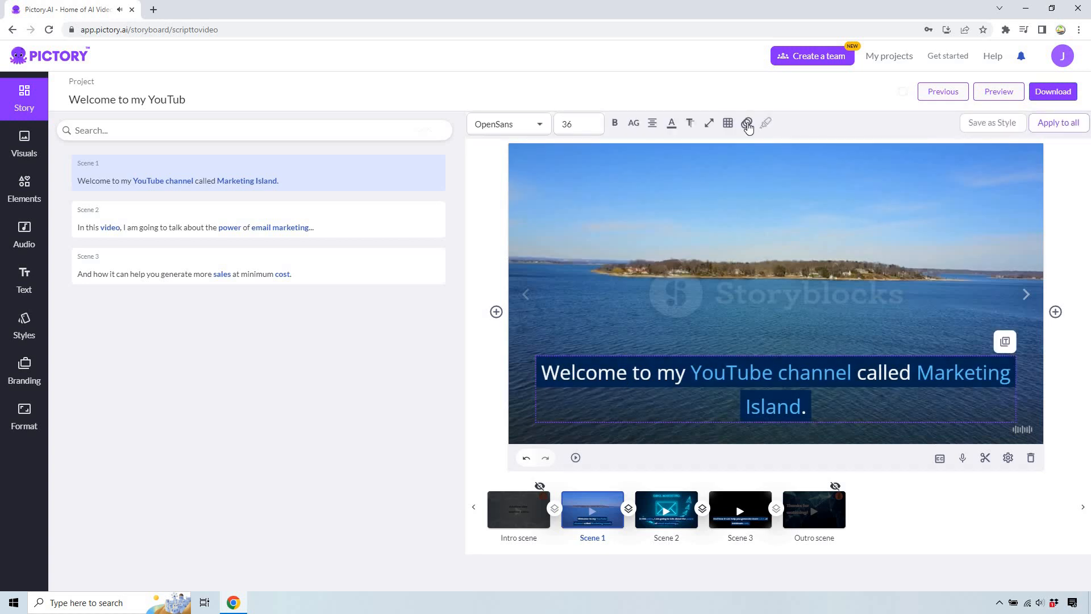
{"action": "left_click", "coordinate": [746, 122]}
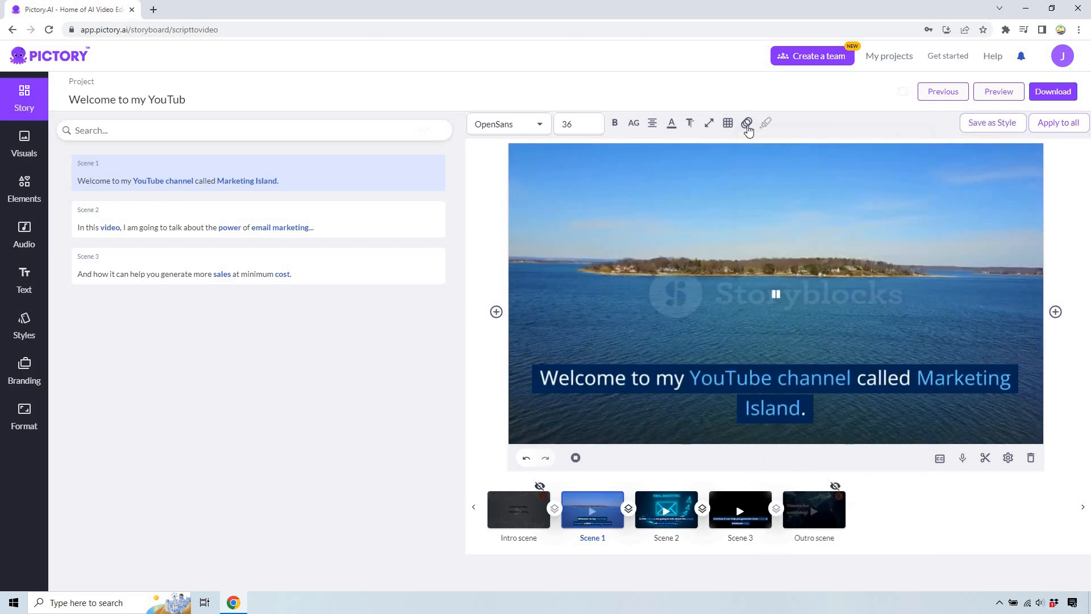
{"action": "left_click", "coordinate": [727, 122]}
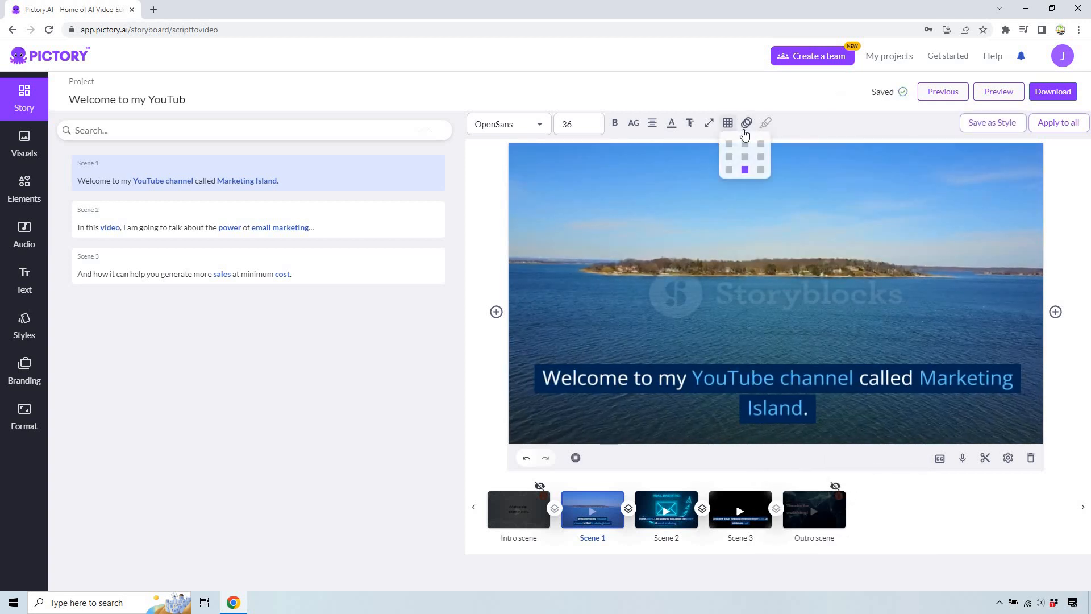
{"action": "left_click", "coordinate": [746, 123]}
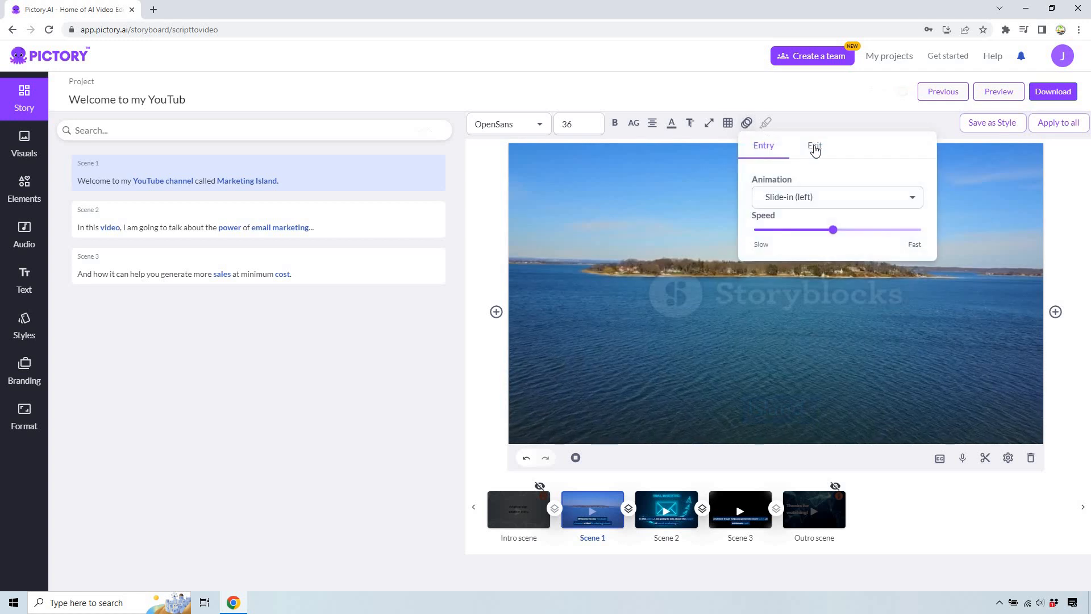
Choose a new exit animation for scene 1's caption.
{"action": "left_click", "coordinate": [814, 146]}
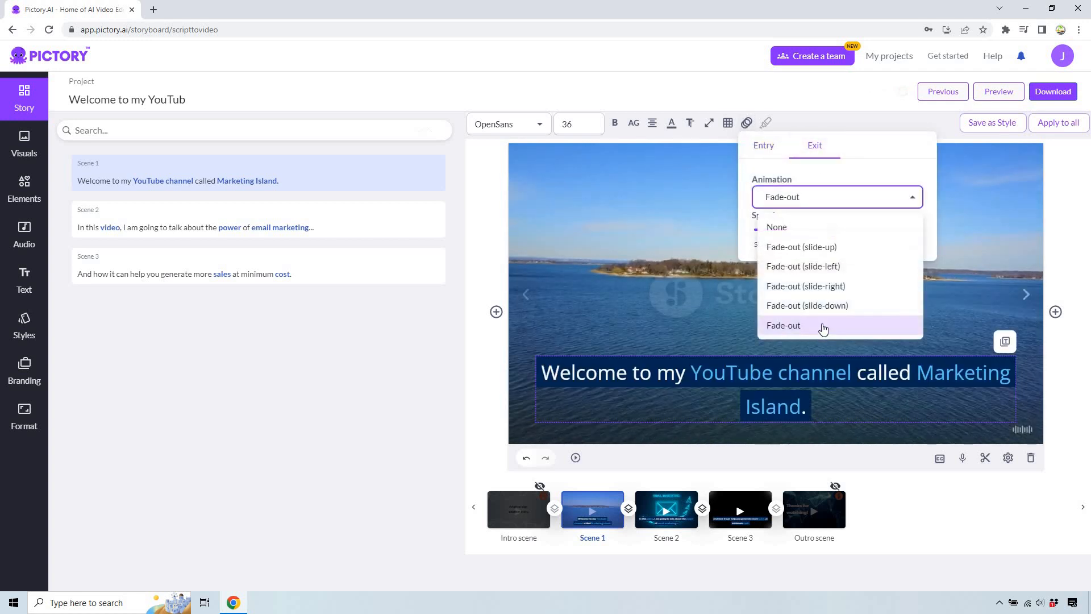
{"action": "mouse_move", "coordinate": [823, 303]}
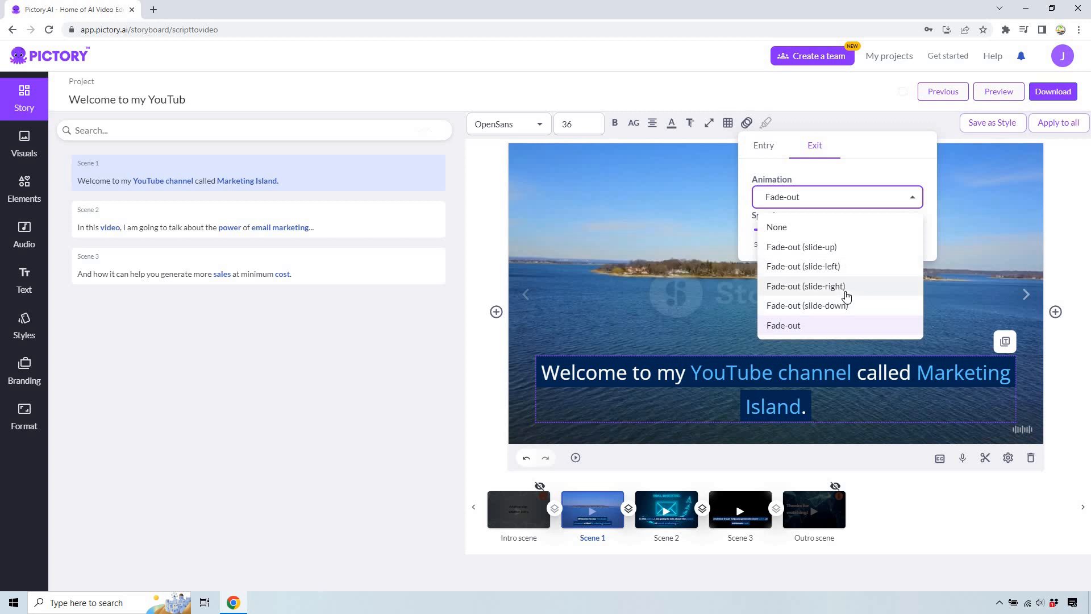
{"action": "left_click", "coordinate": [805, 286]}
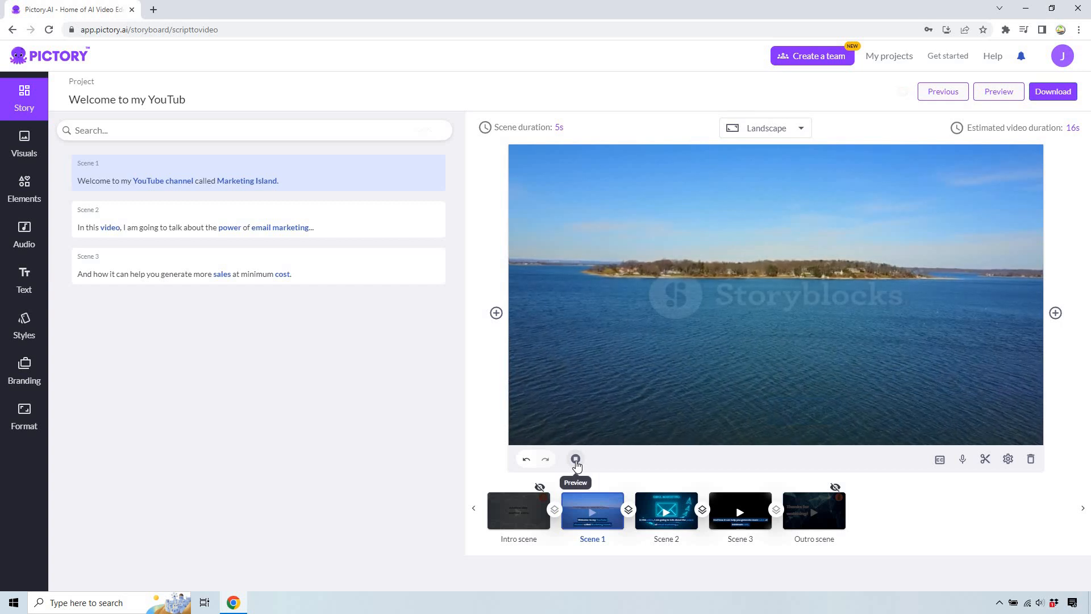
{"action": "left_click", "coordinate": [576, 458]}
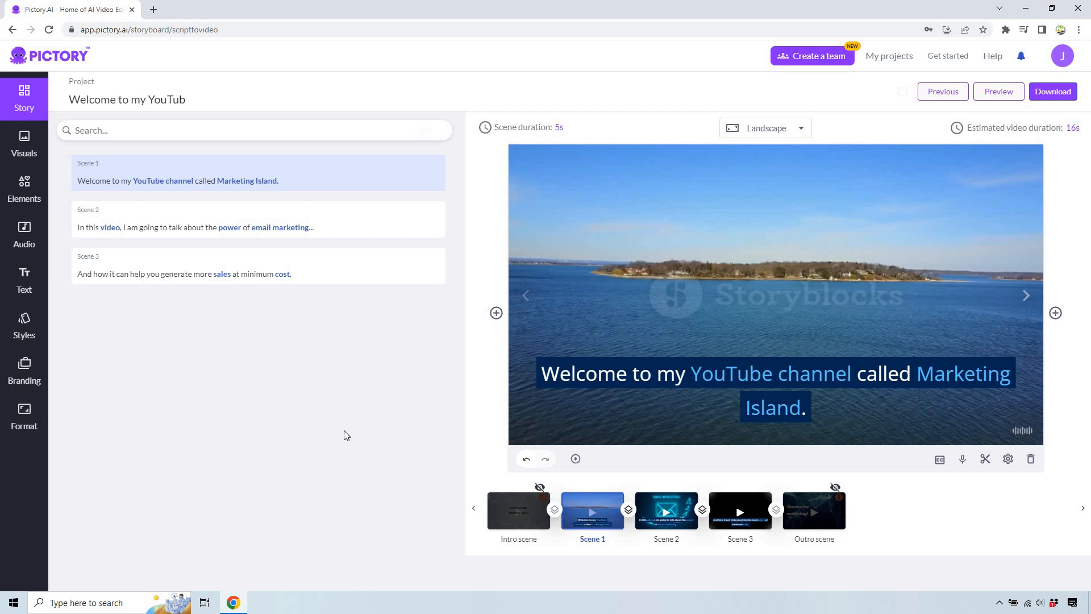
{"action": "mouse_move", "coordinate": [294, 221]}
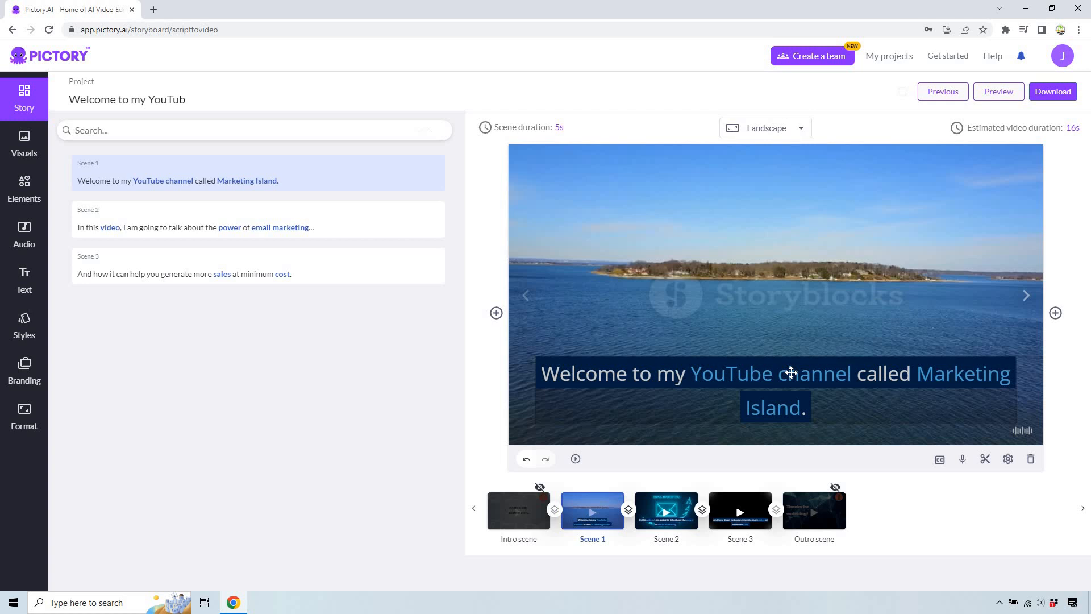
{"action": "left_click", "coordinate": [795, 373]}
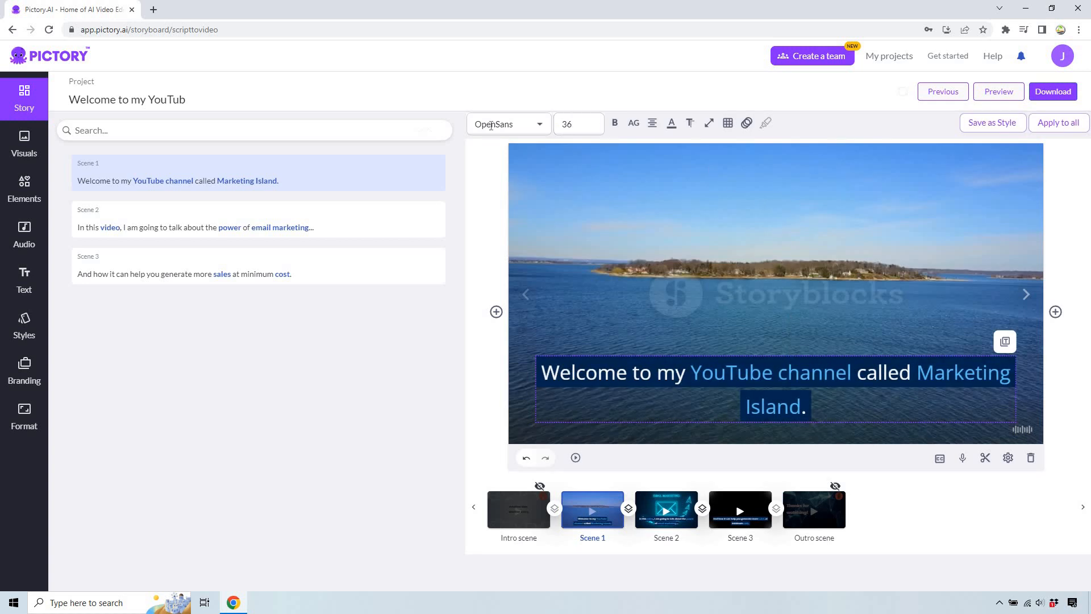
Switch scene 1's caption font from OpenSans to Arial and finish text editing.
{"action": "left_click", "coordinate": [509, 123]}
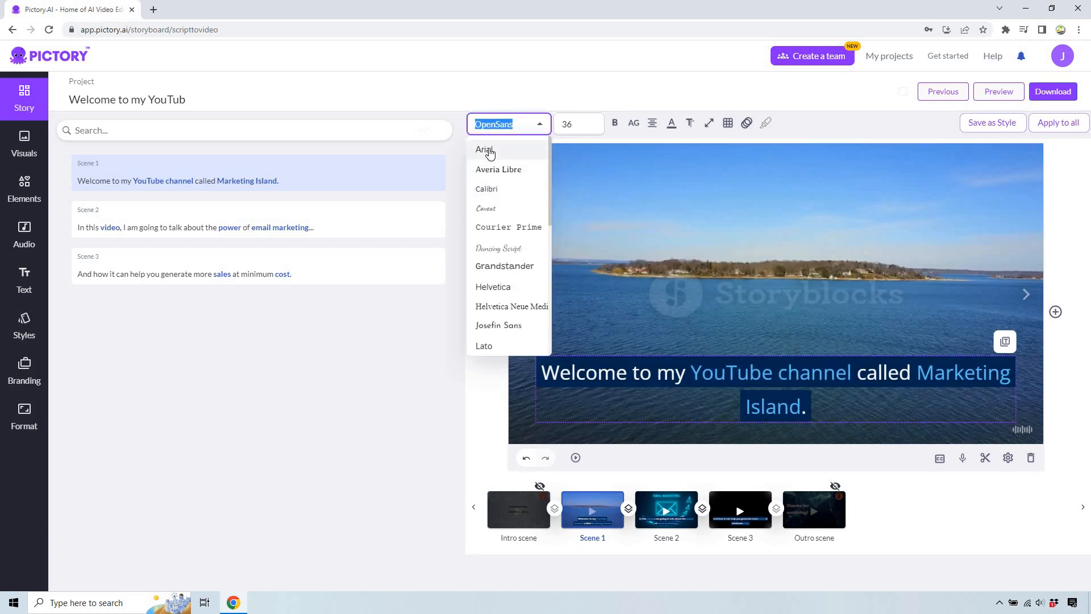
{"action": "left_click", "coordinate": [484, 150]}
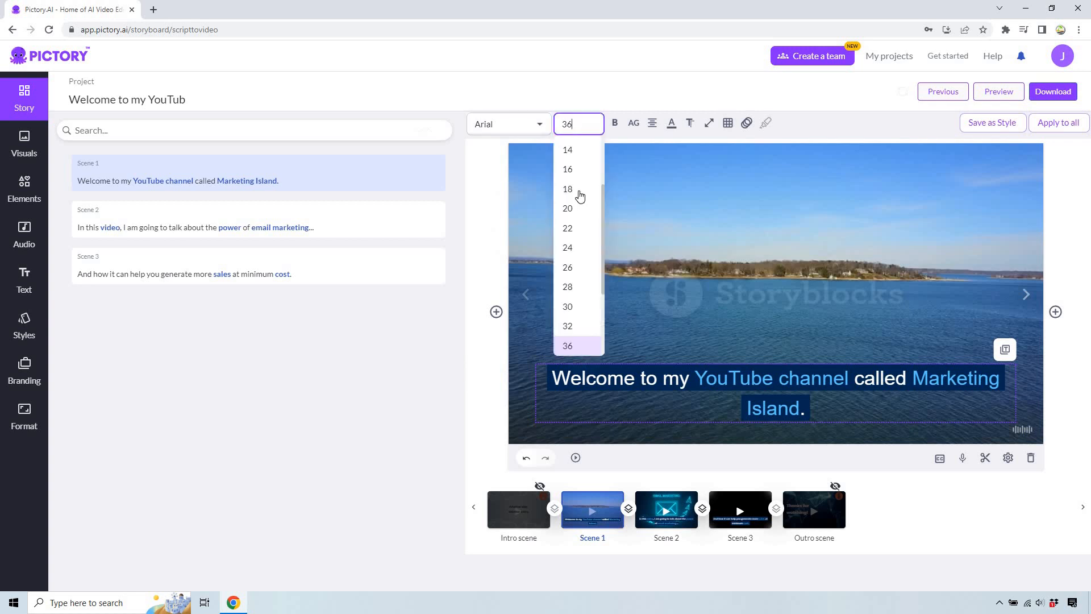
{"action": "left_click", "coordinate": [394, 317]}
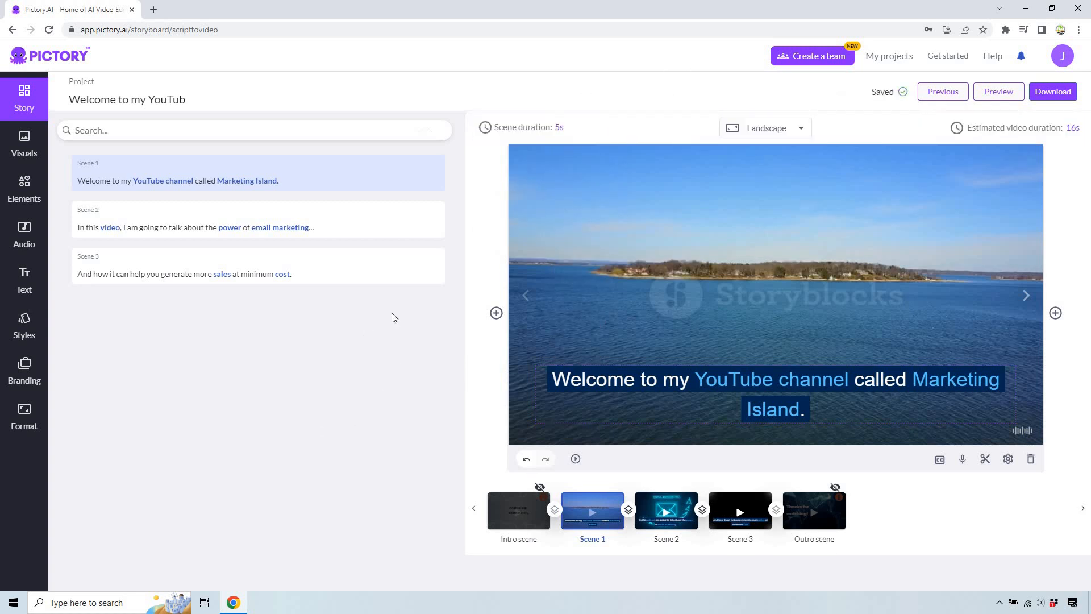